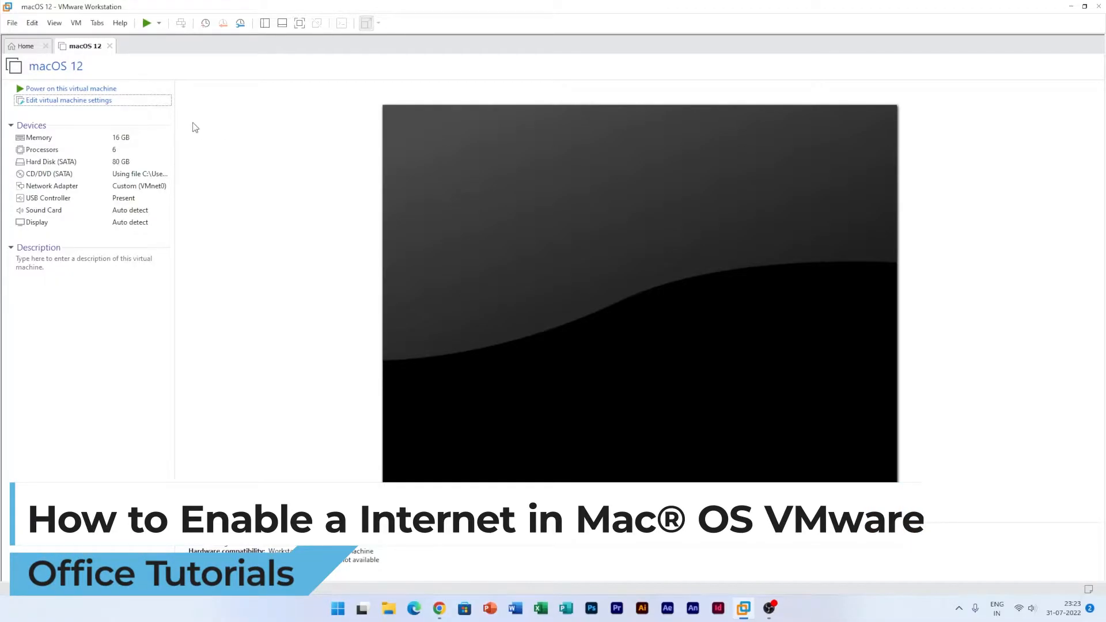
mouse_move(84, 6)
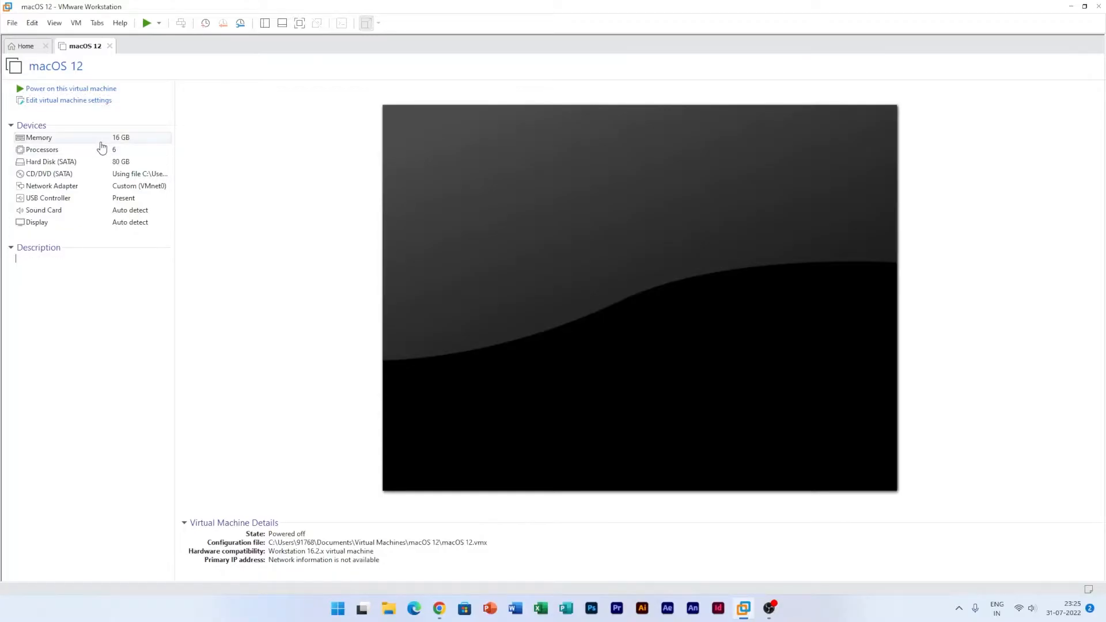
- Open the macOS 12 machine's folder on disk from the Library's right-click actions
left_click(41, 150)
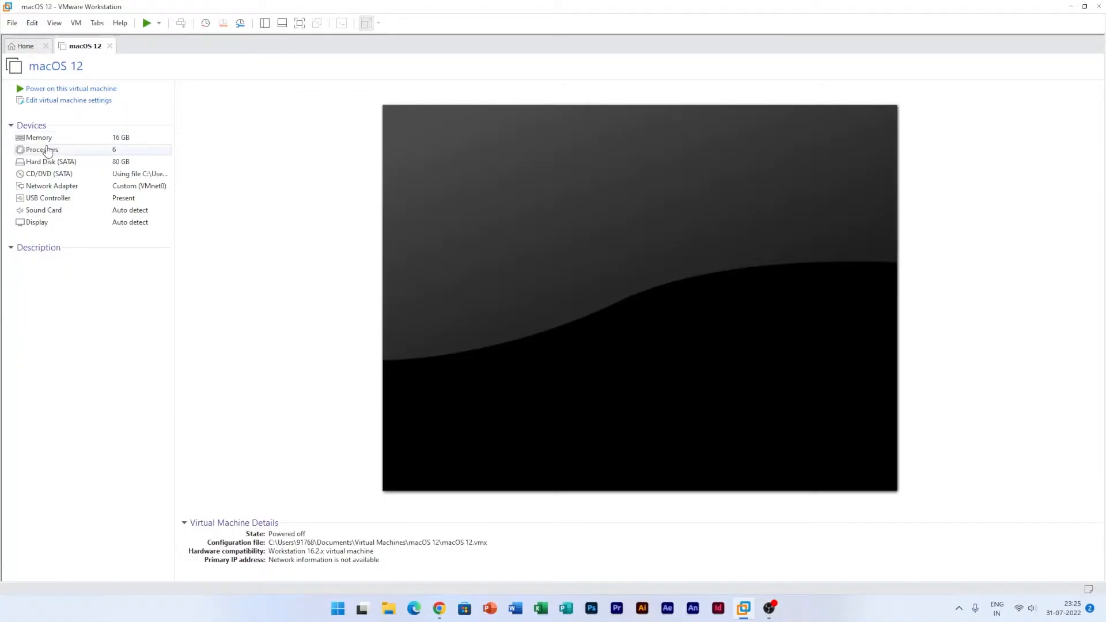
mouse_move(83, 155)
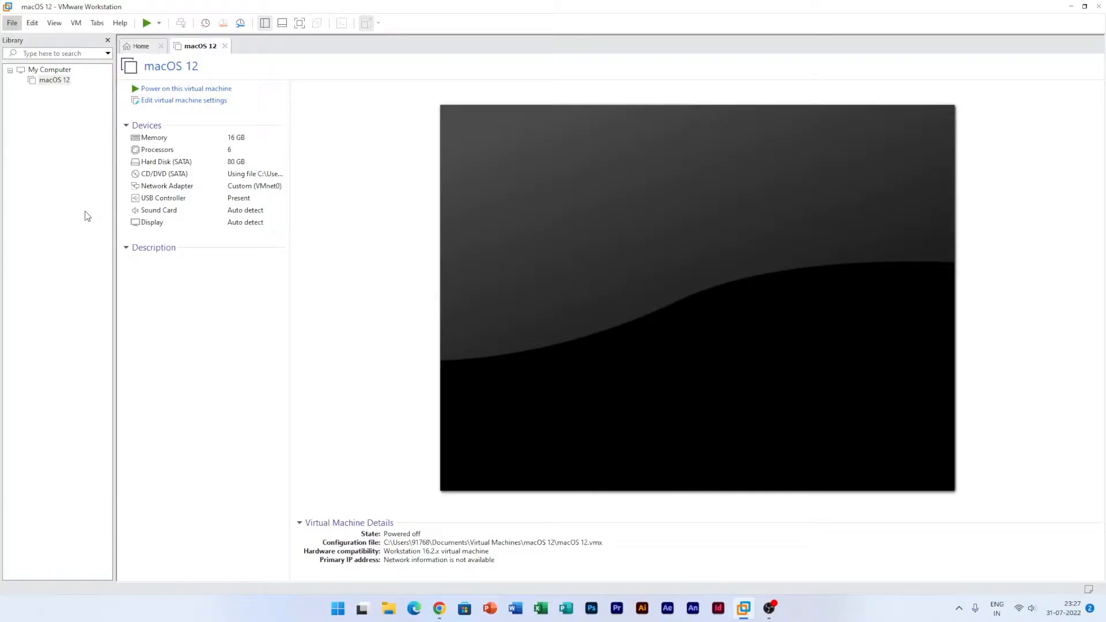
right_click(54, 80)
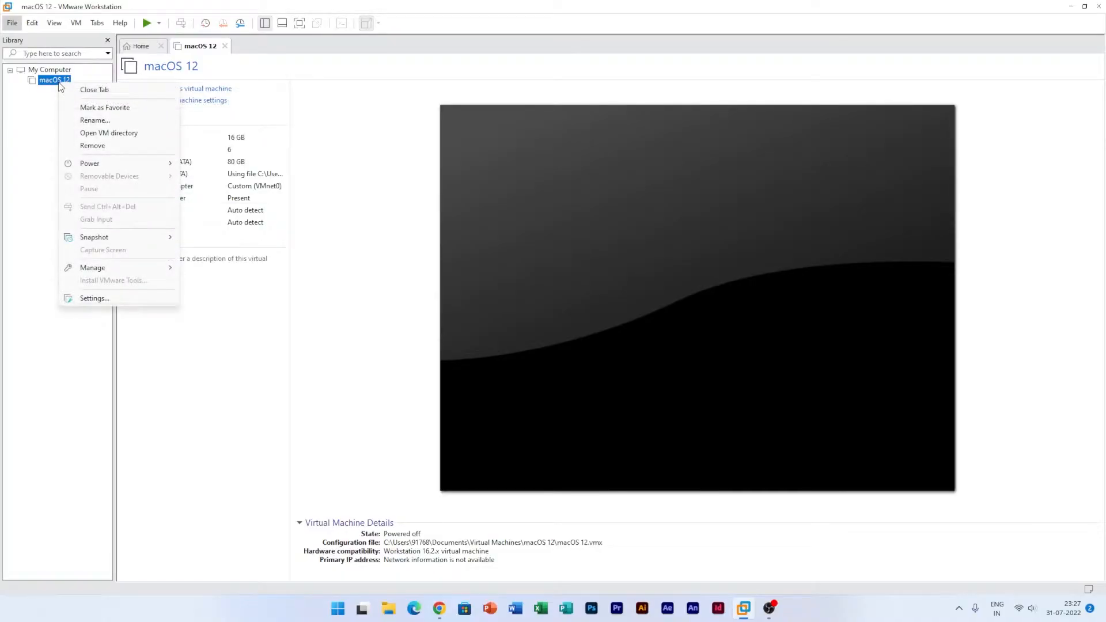
left_click(109, 133)
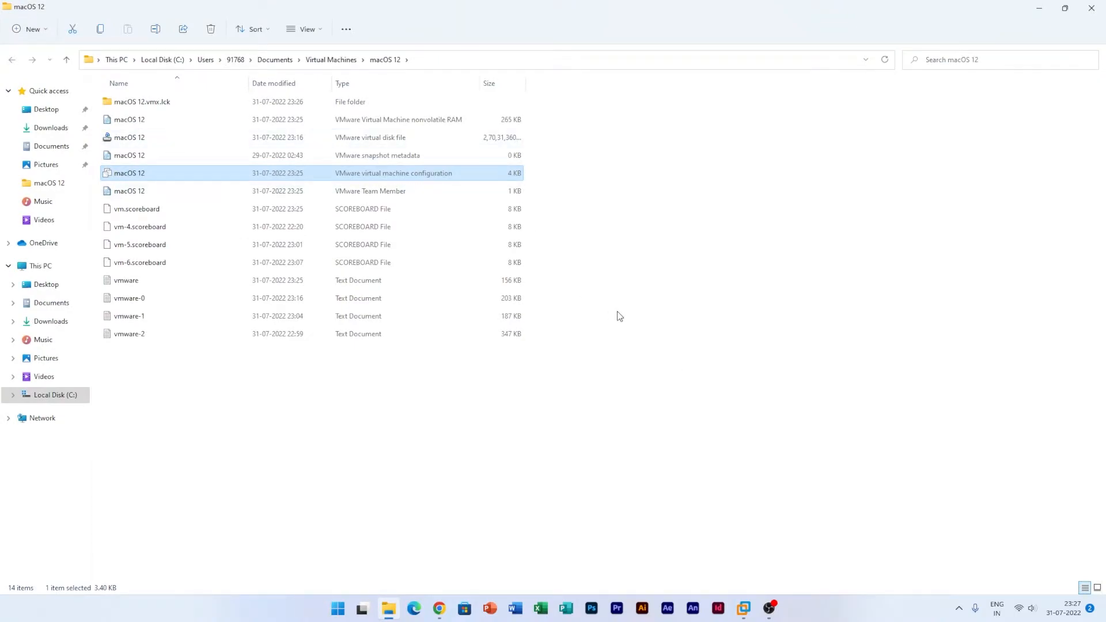
mouse_move(634, 334)
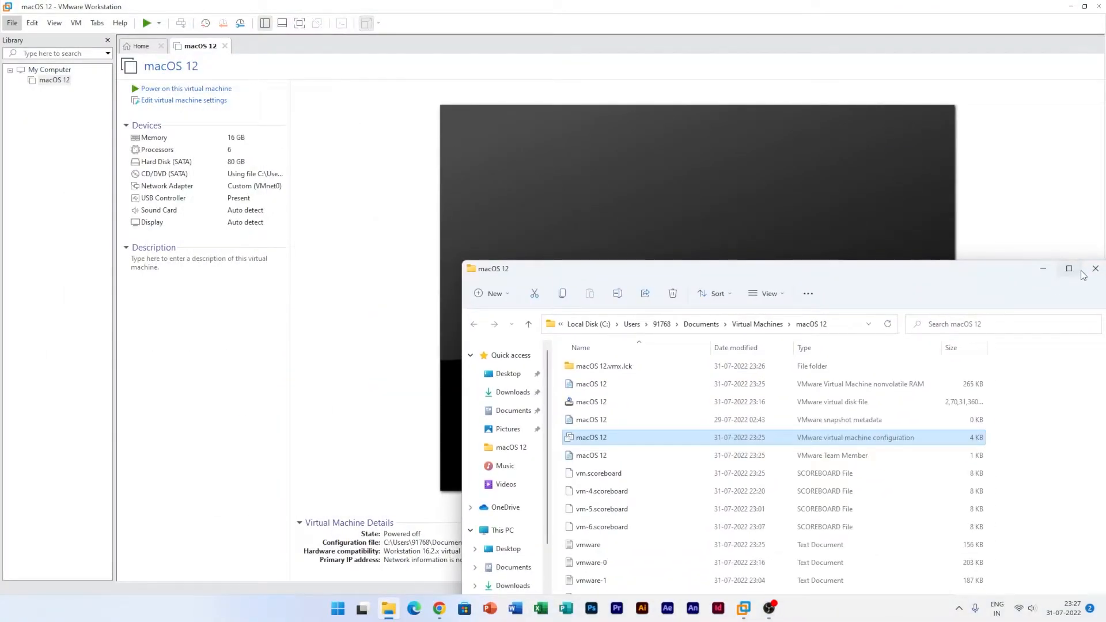
- Dismiss the File Explorer window showing the macOS 12 folder
left_click(1095, 268)
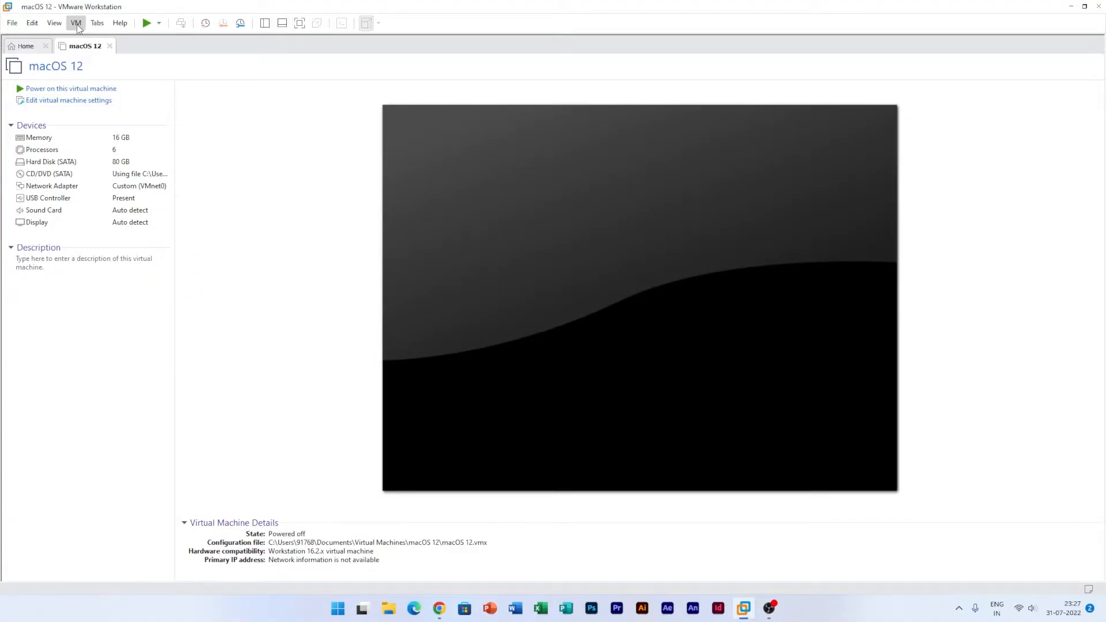
- Re-enable the Library from View > Customize and open the macOS 12 VM directory again
left_click(55, 23)
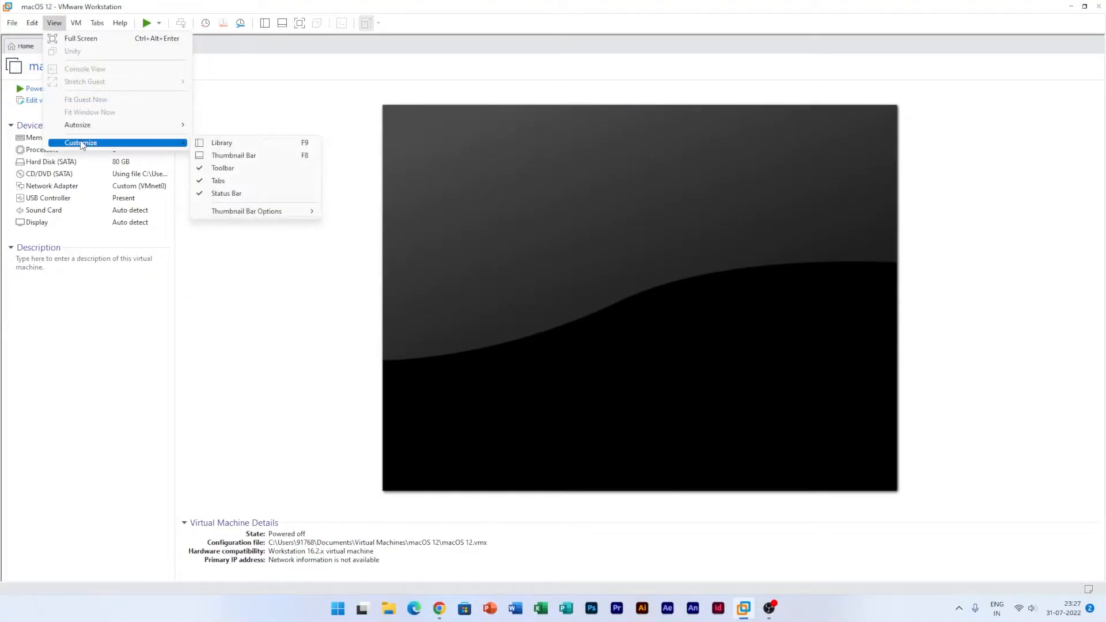
left_click(221, 143)
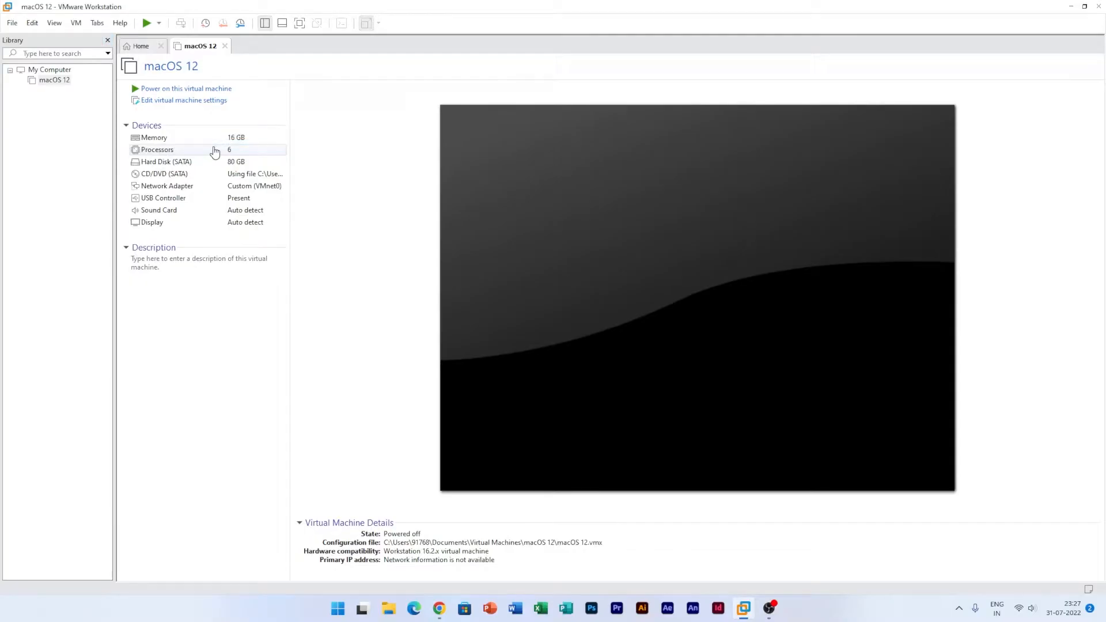
right_click(54, 79)
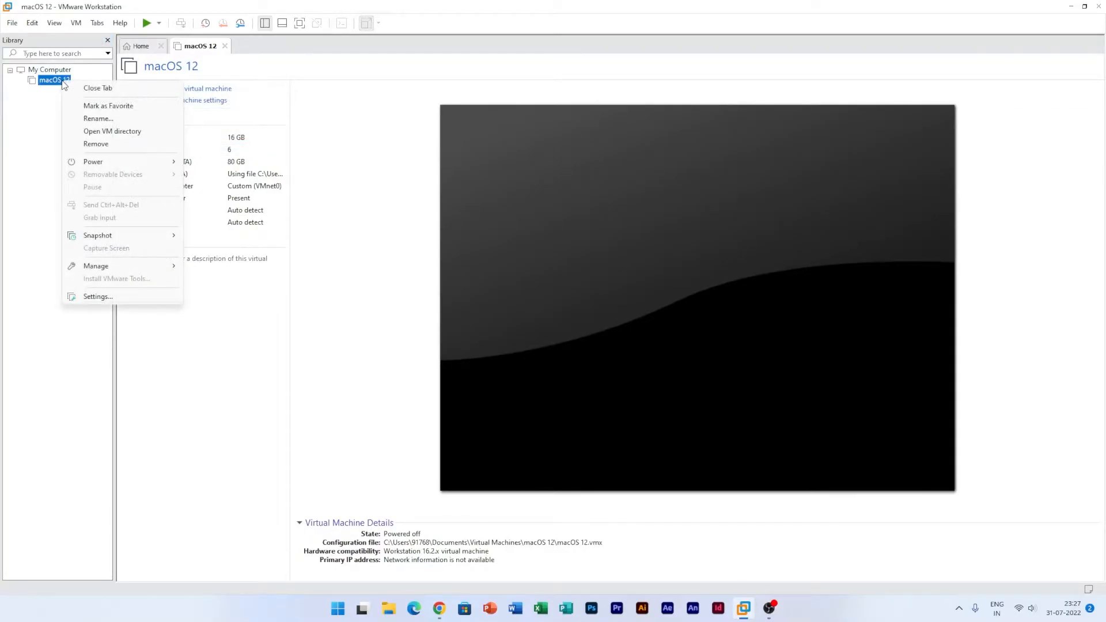
left_click(112, 131)
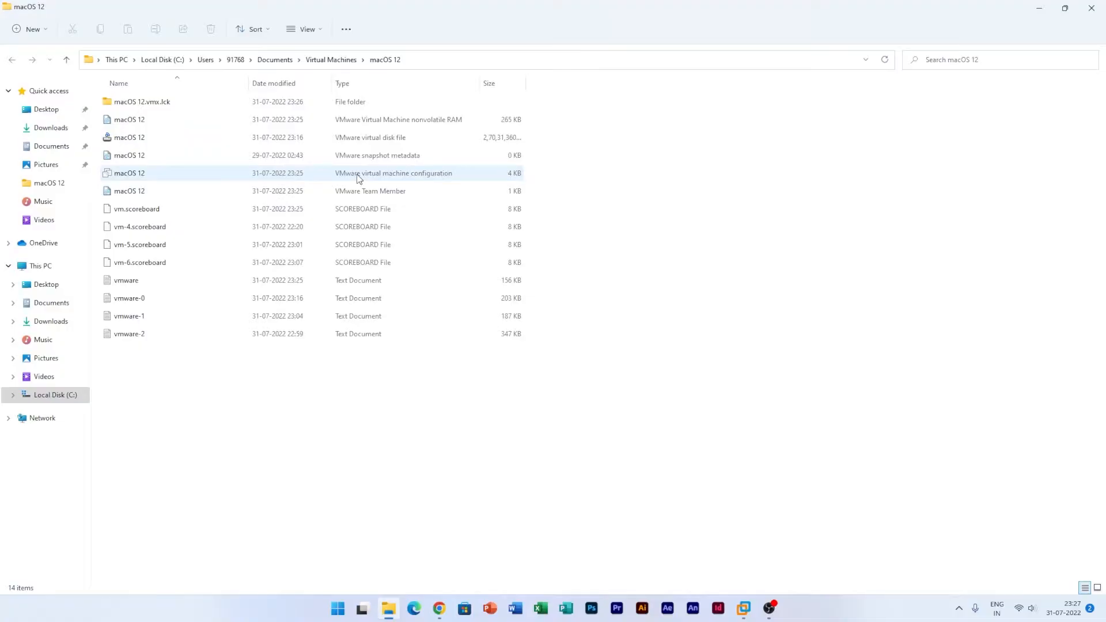
- Open the macOS 12 .vmx configuration file with Notepad
left_click(128, 173)
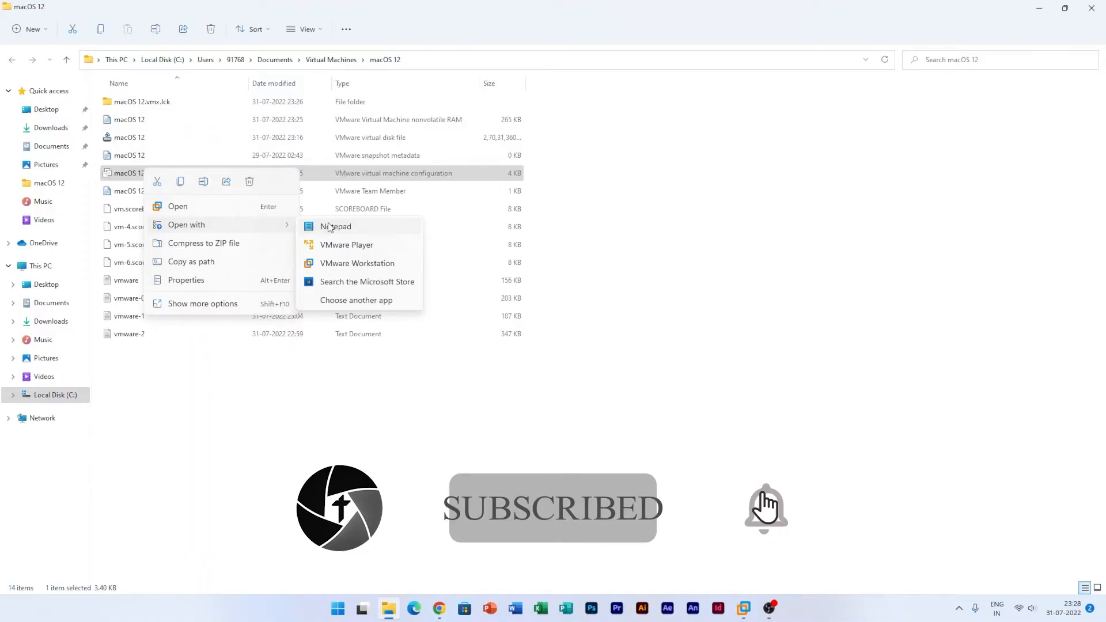
left_click(335, 226)
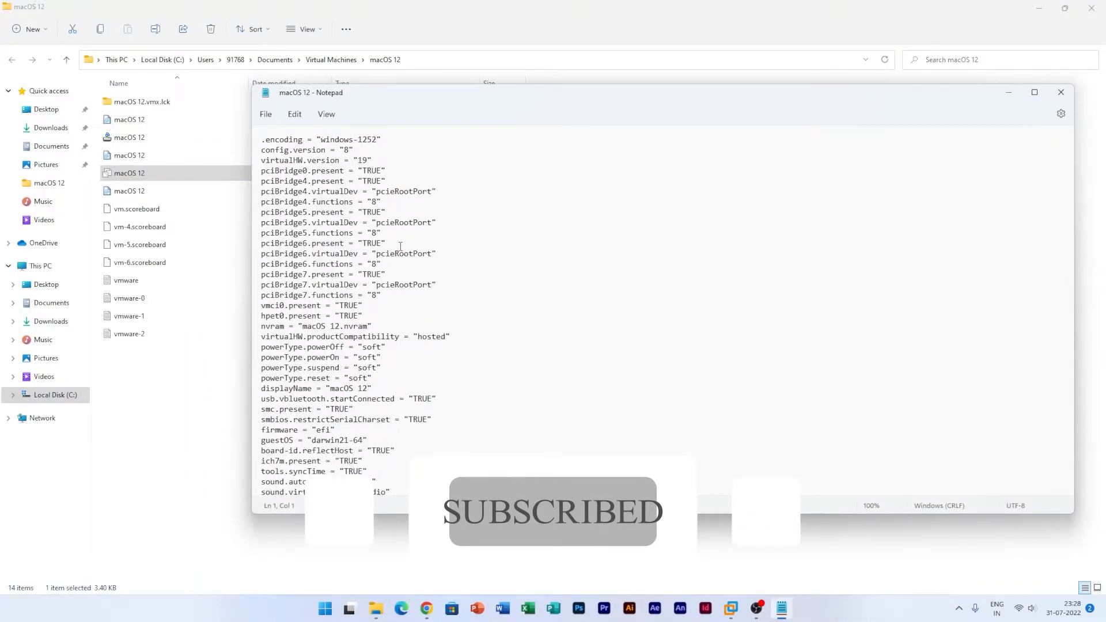
- Replace the ethernet0.virtualDev value e1000e with vmxnet3
scroll("down", 3)
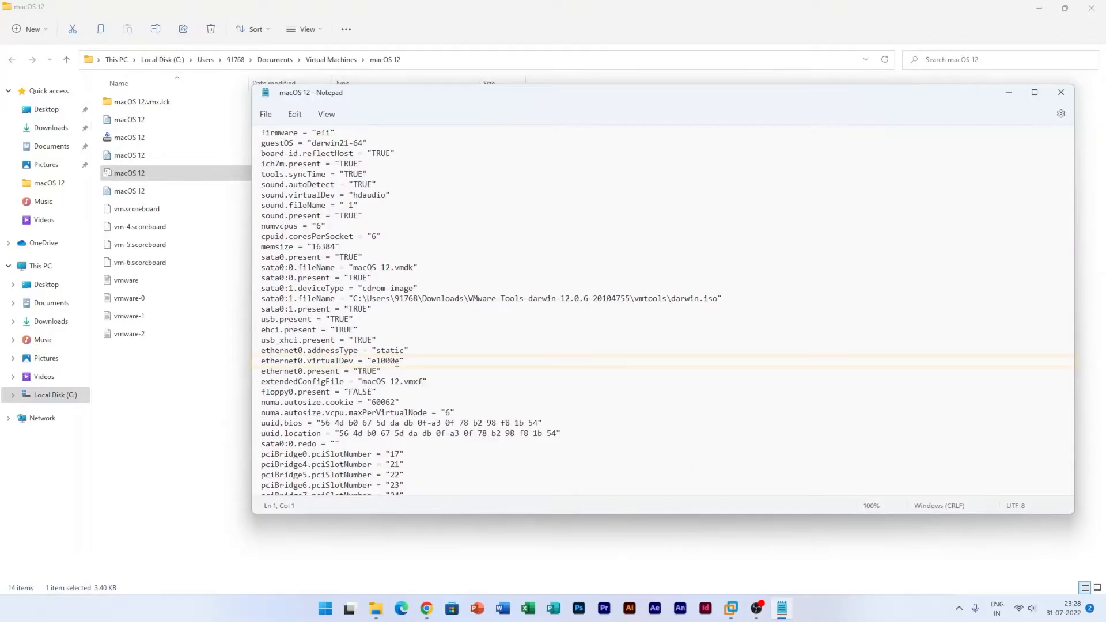
double_click(382, 361)
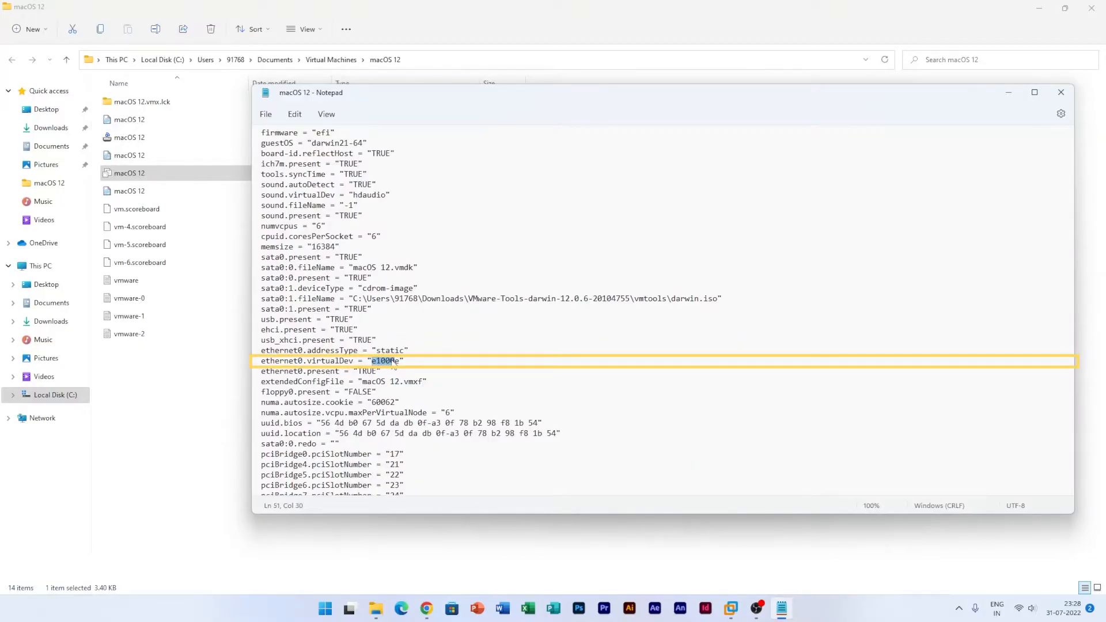
type("e1000e")
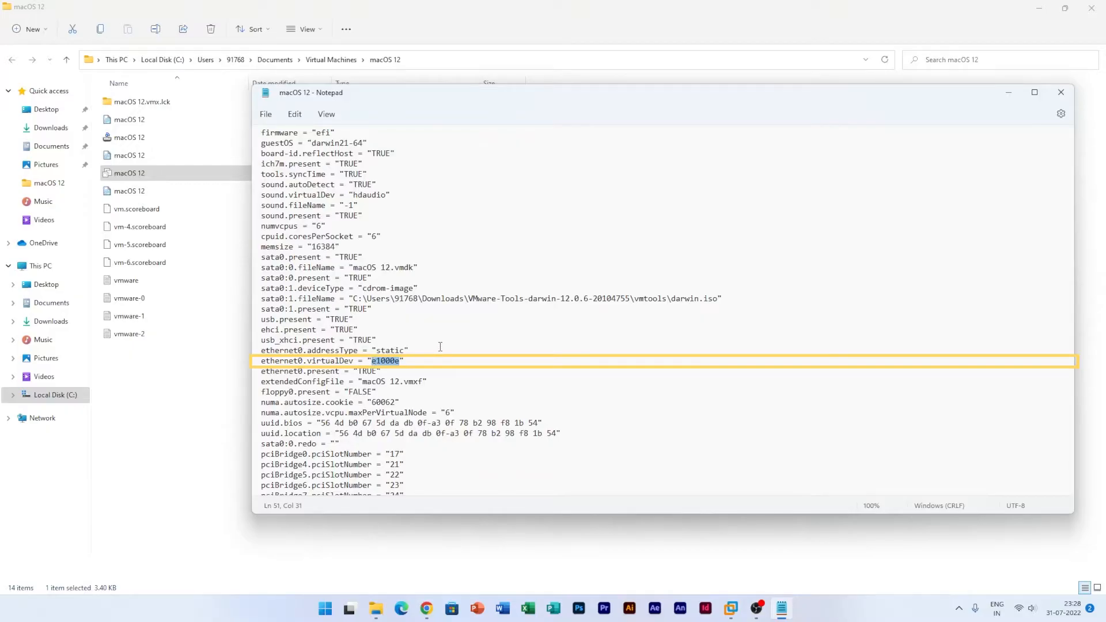
key("ctrl+f")
type("v")
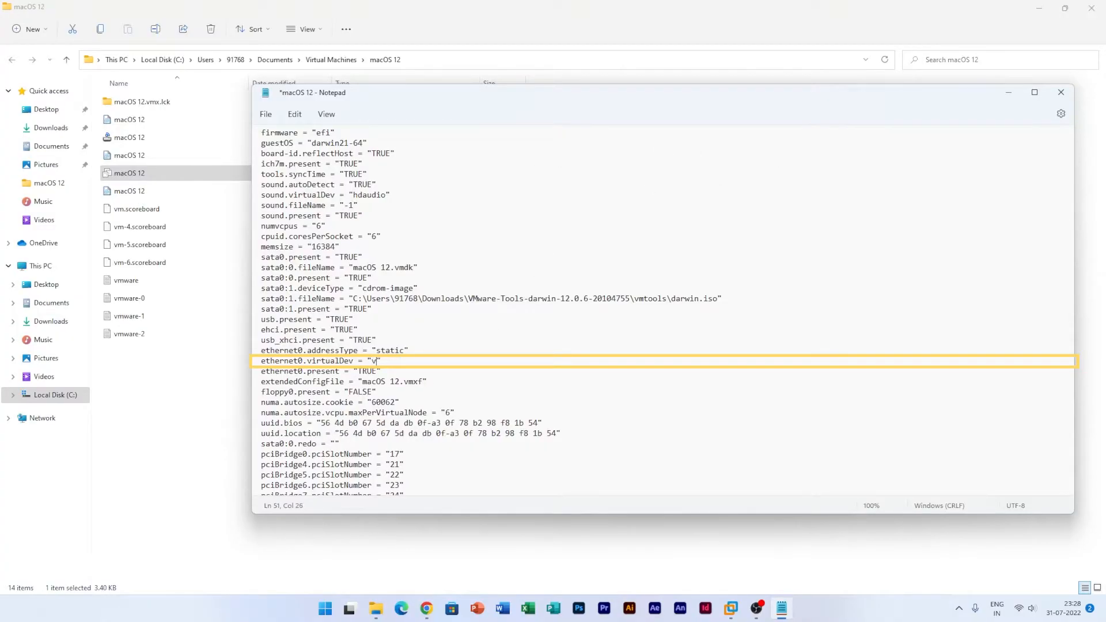
type("mxn")
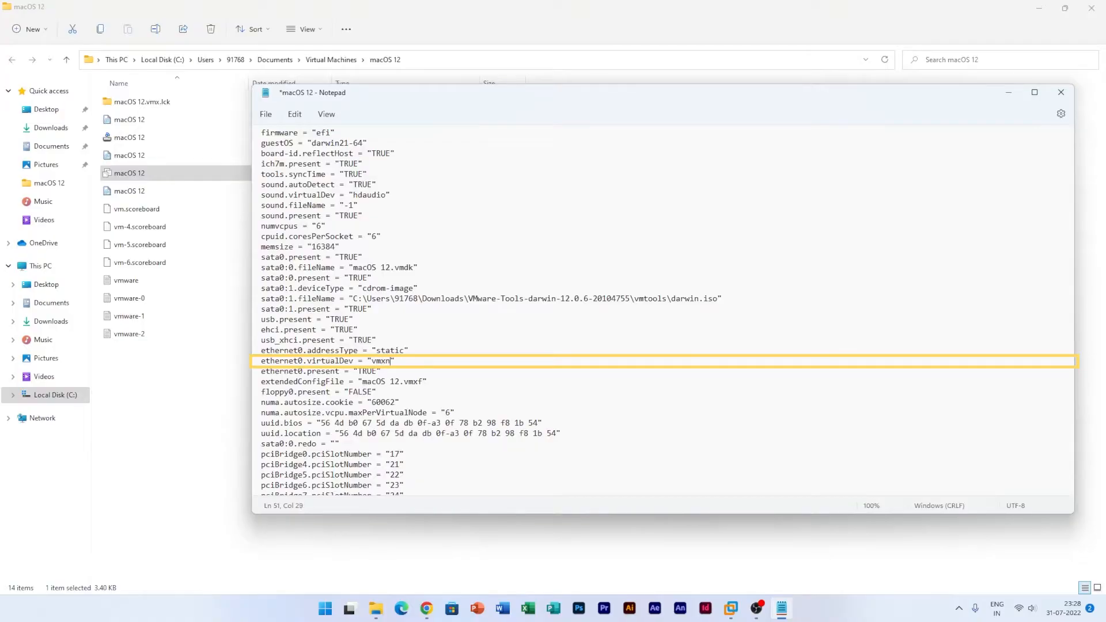
type("et3")
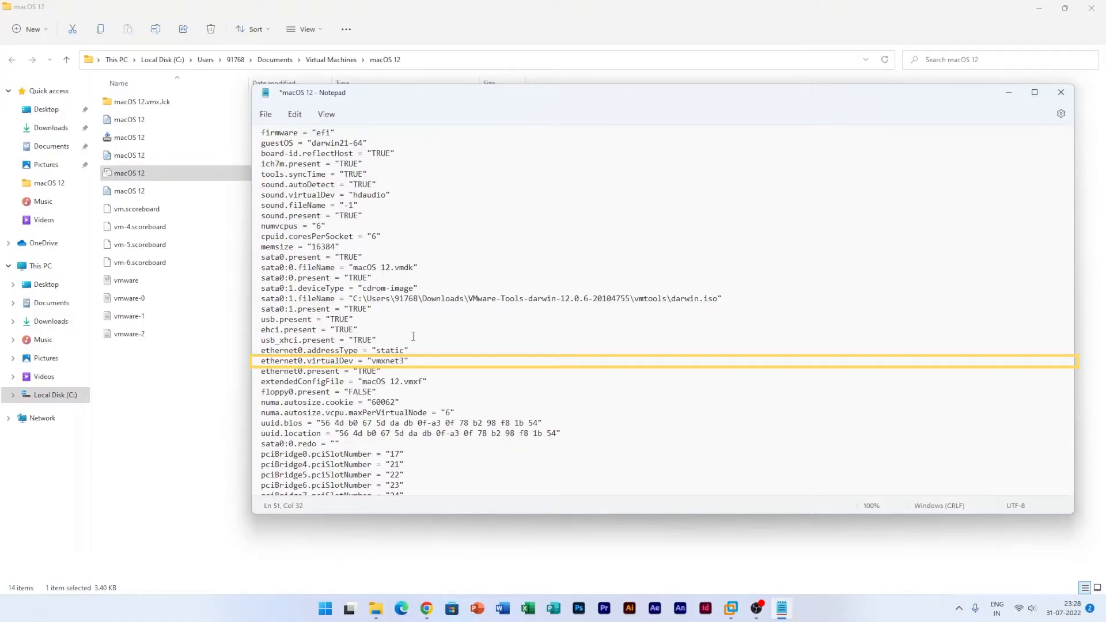
- Save the edited vmx file and close Notepad
left_click(266, 114)
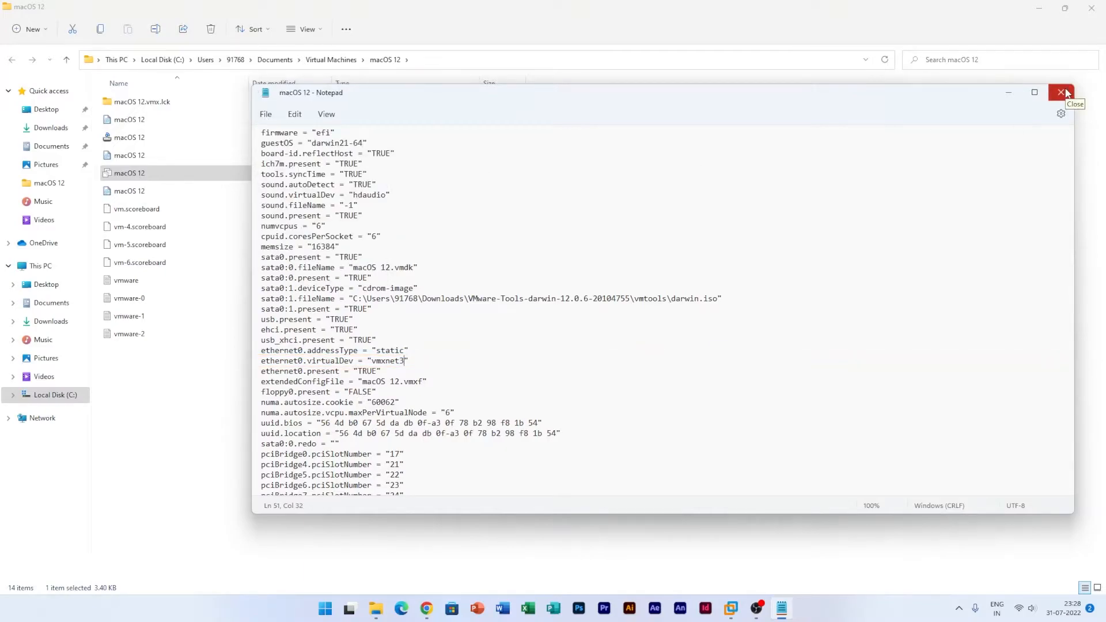
left_click(1062, 92)
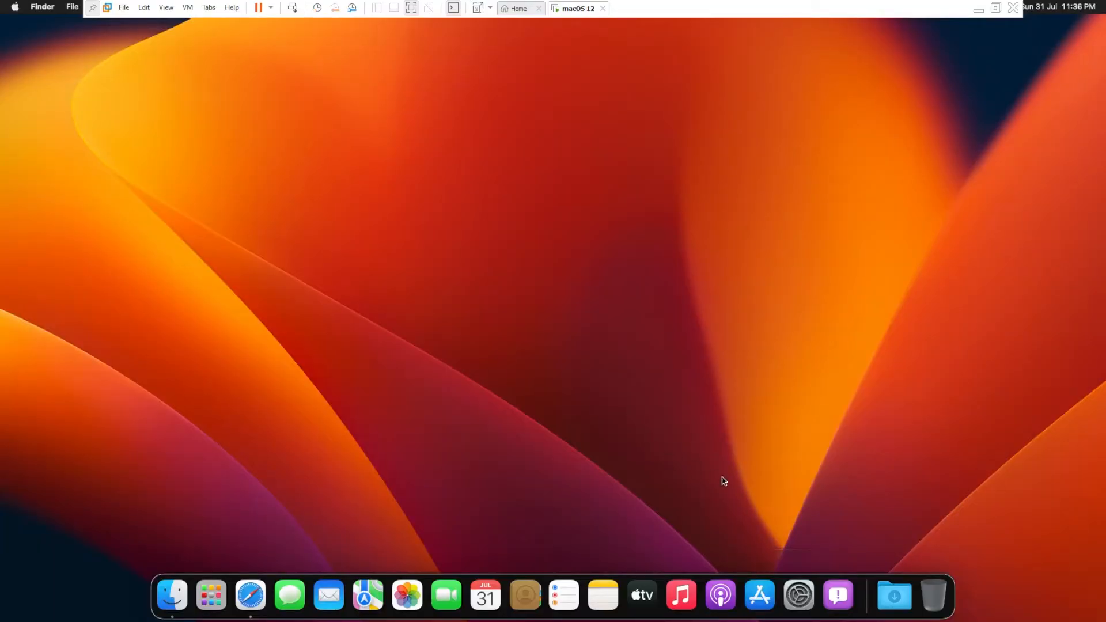
- Launch System Settings from the macOS Dock
left_click(797, 594)
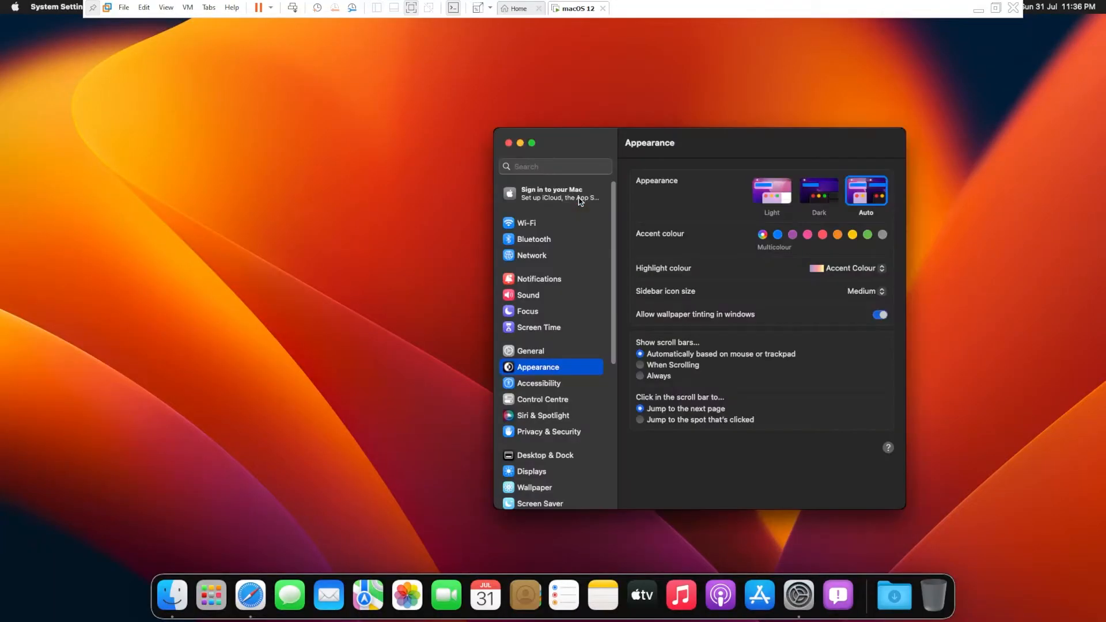
mouse_move(533, 265)
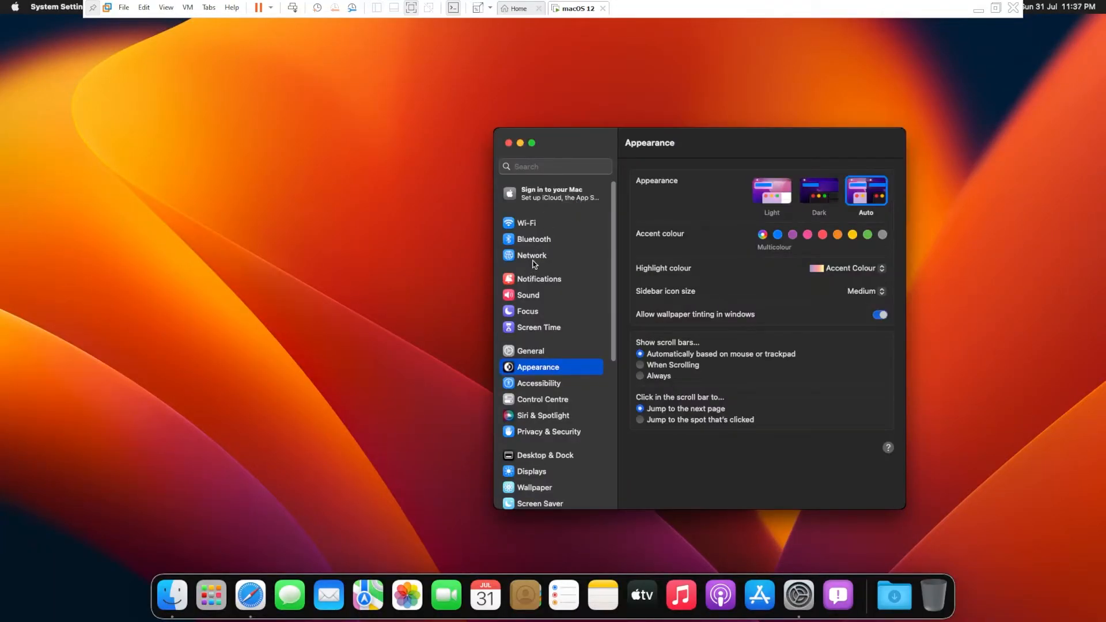
- Show the Network pane, where Ethernet reads Not Connected
left_click(531, 256)
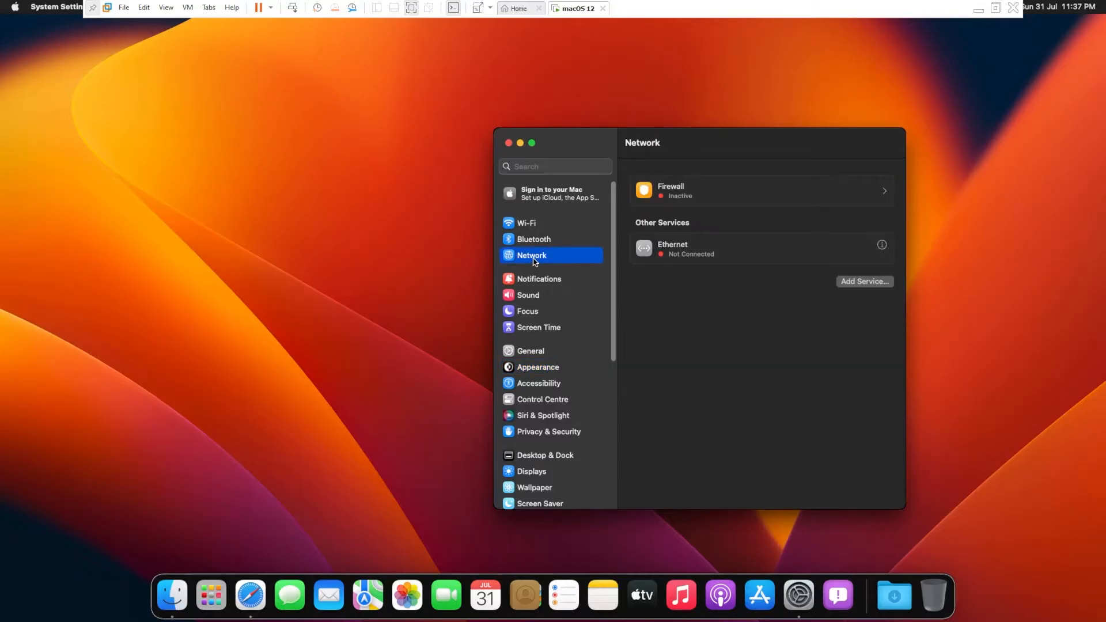
mouse_move(670, 240)
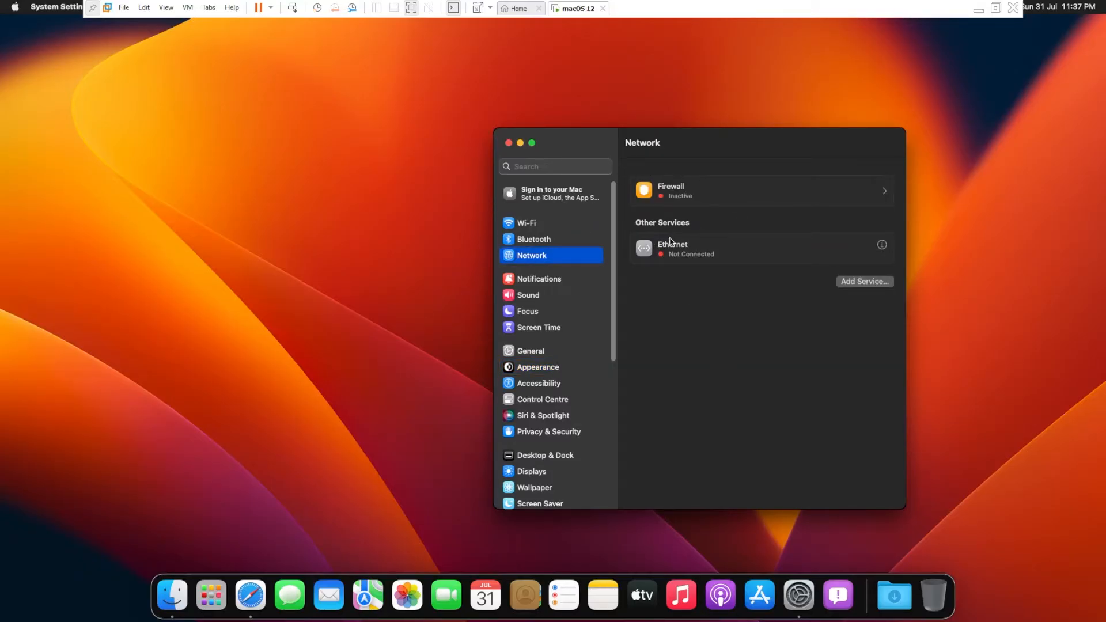
mouse_move(649, 219)
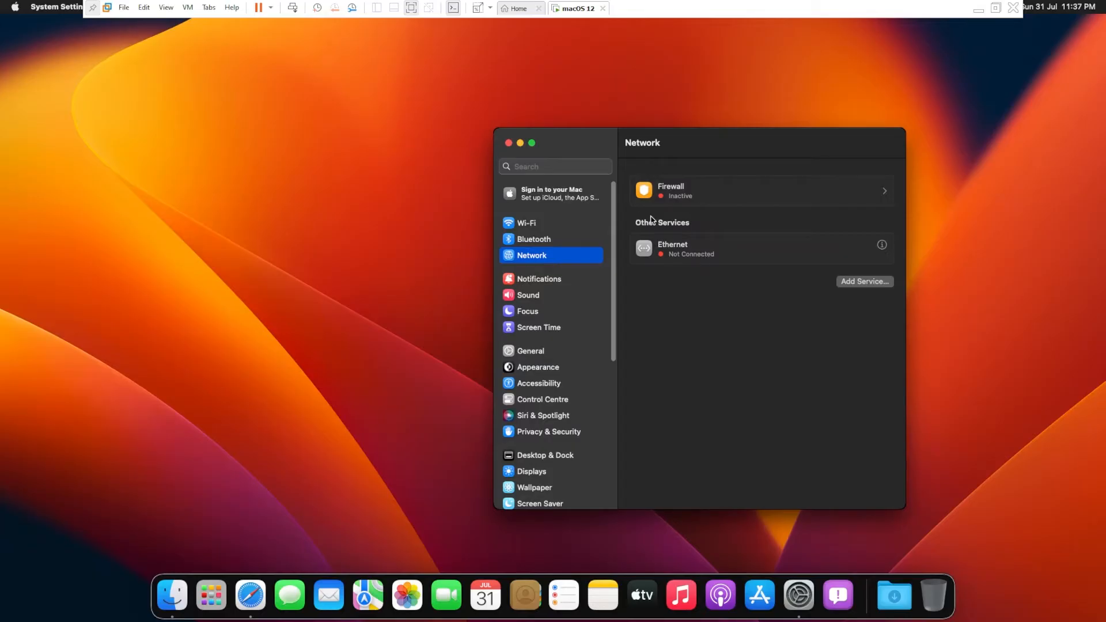
mouse_move(208, 8)
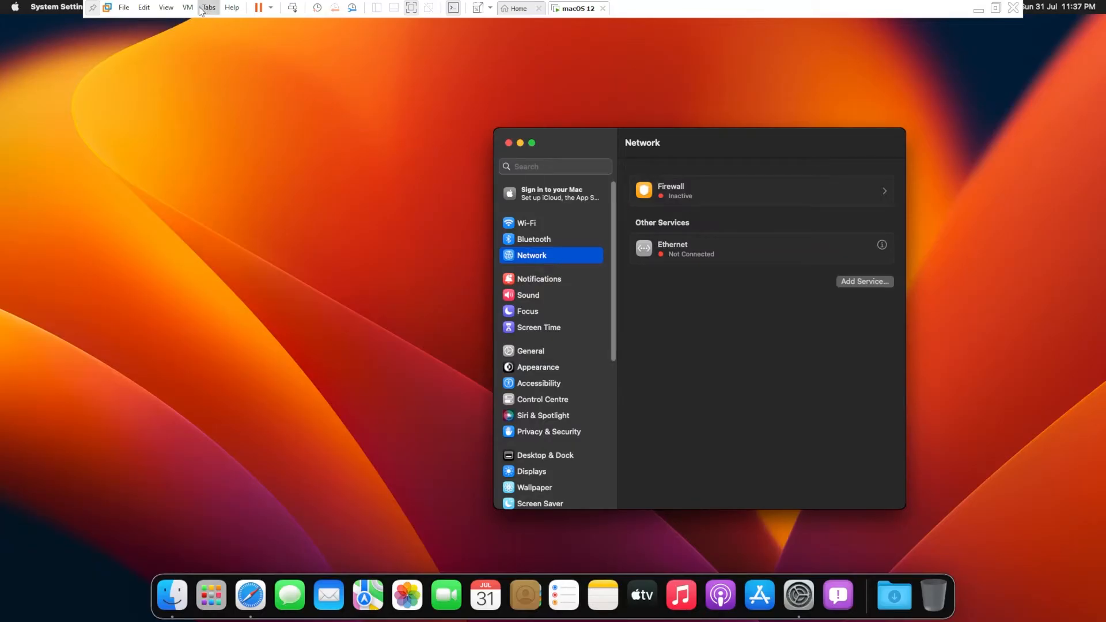
- Connect the network adapter via VM > Removable Devices so Ethernet shows Connected
left_click(187, 7)
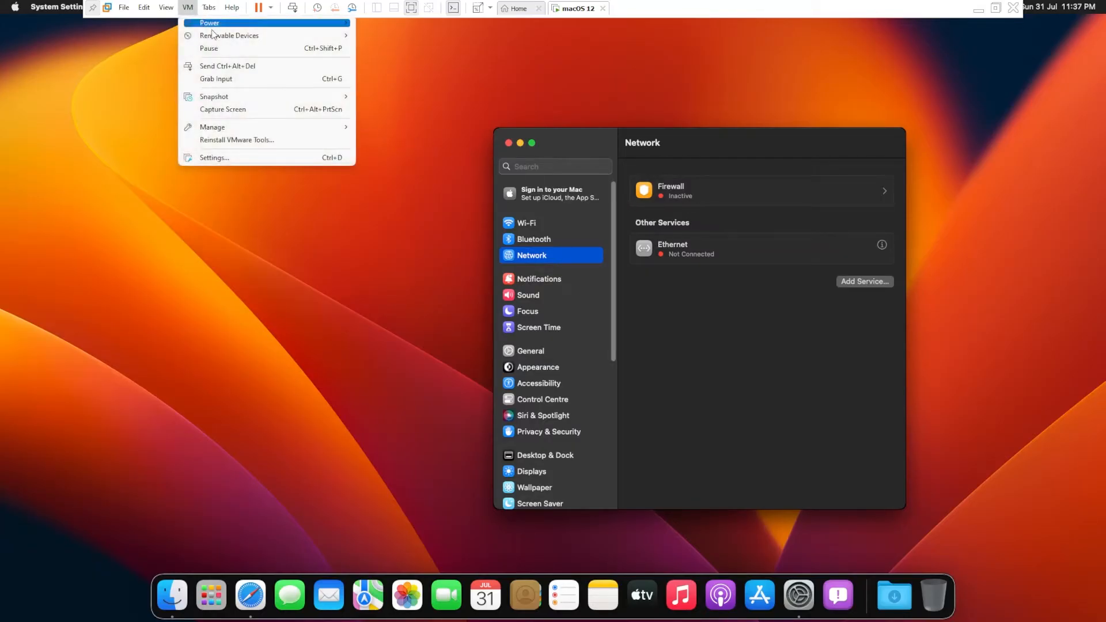
mouse_move(228, 36)
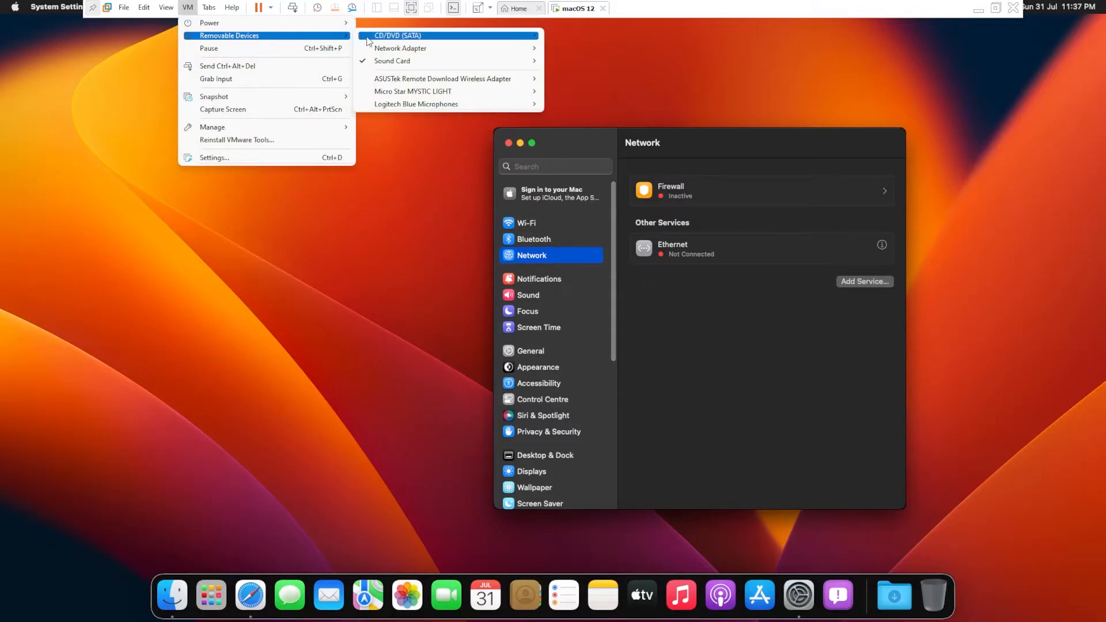
mouse_move(399, 48)
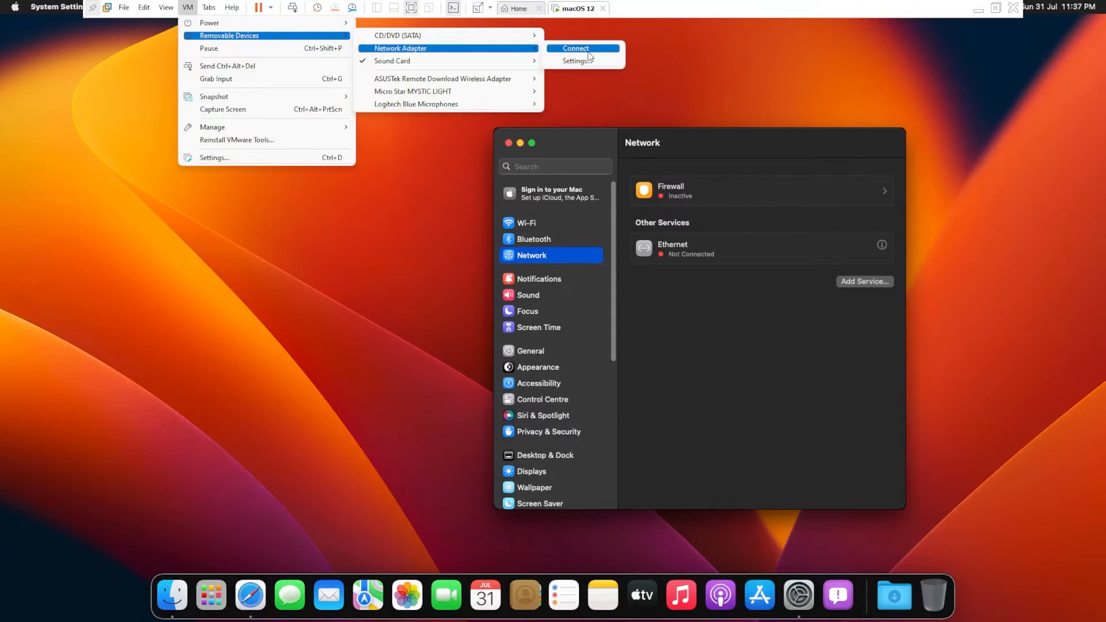
left_click(575, 48)
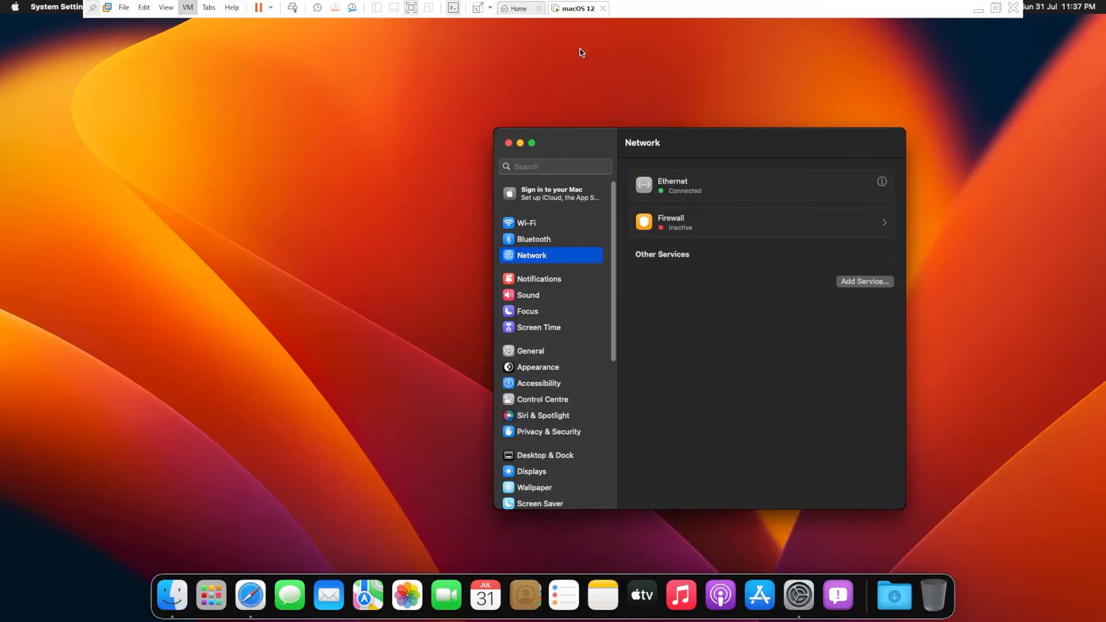
mouse_move(702, 193)
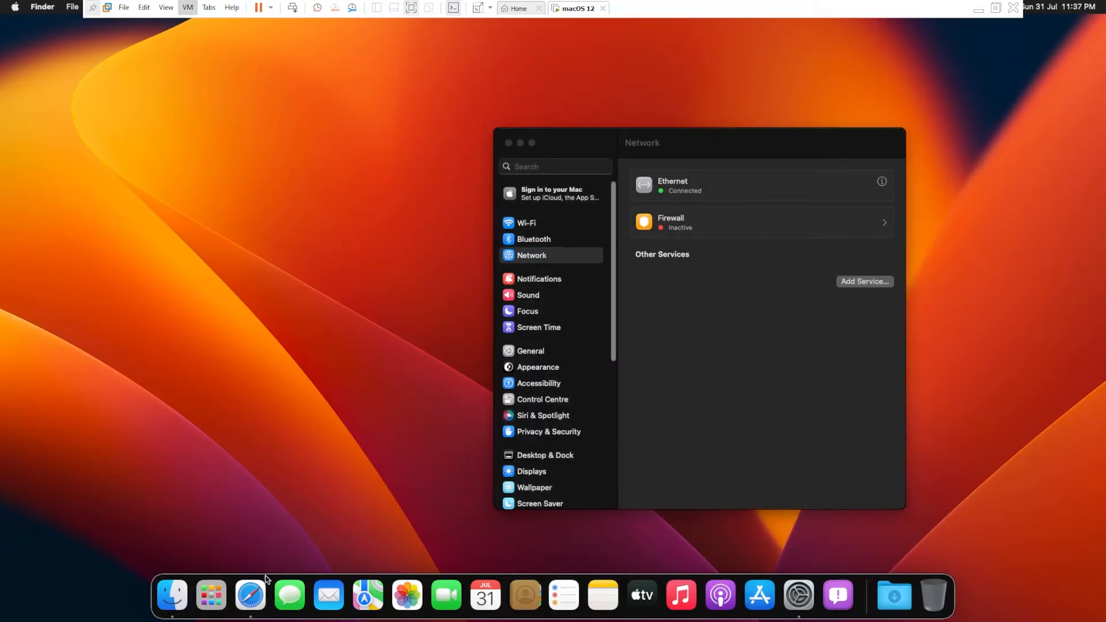
- Launch Safari and enter the search 'CVXCV' to load Google
left_click(250, 595)
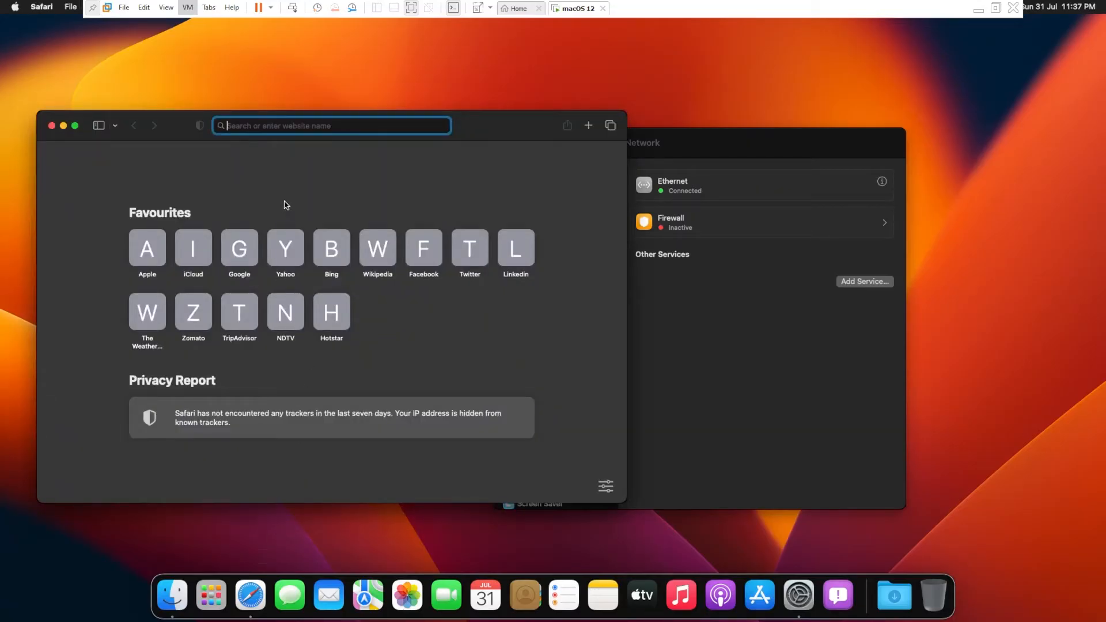
type("CVXCV")
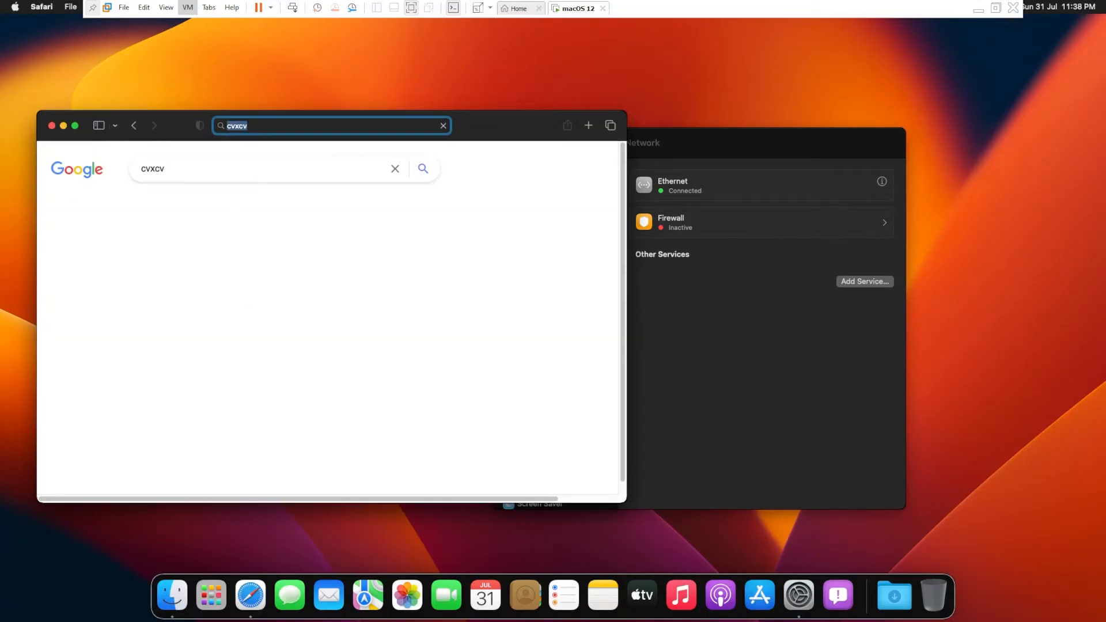